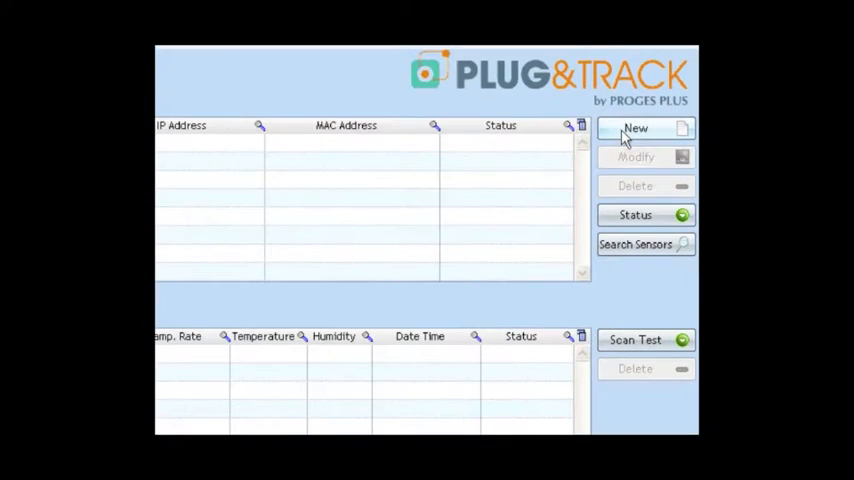
Add the Sensor Net Connect at 10.63.63.220, update its status and search for sensors.
left_click(635, 128)
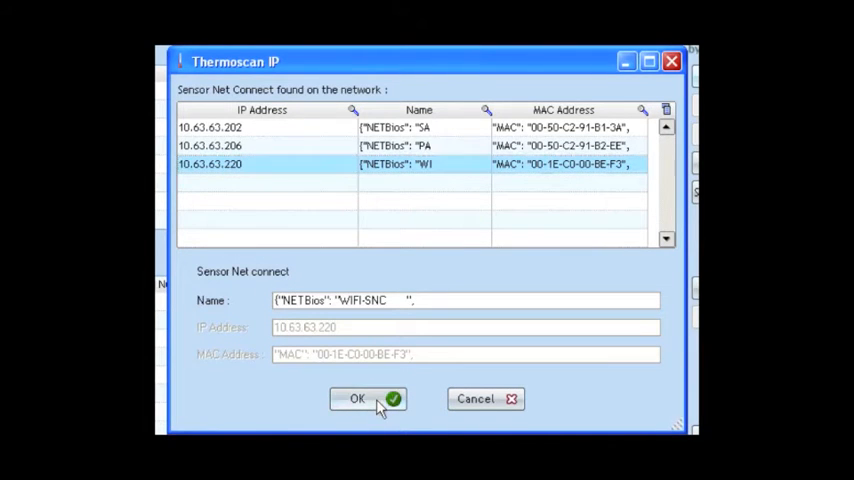
left_click(367, 399)
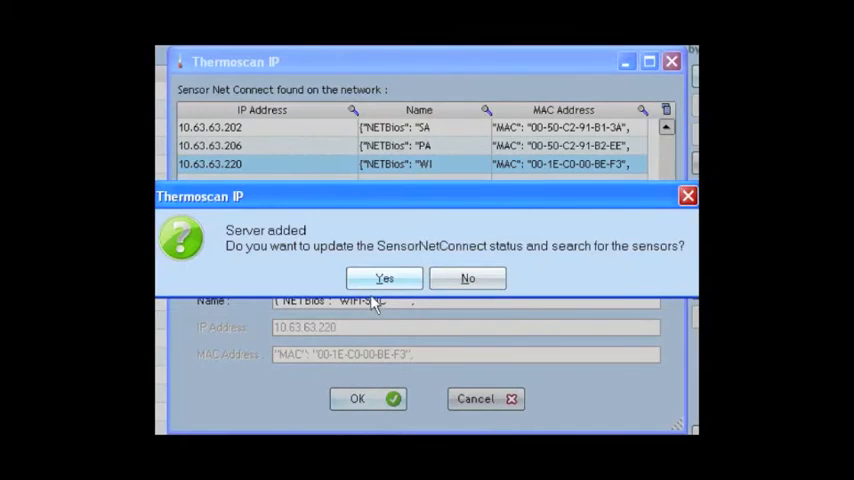
left_click(384, 278)
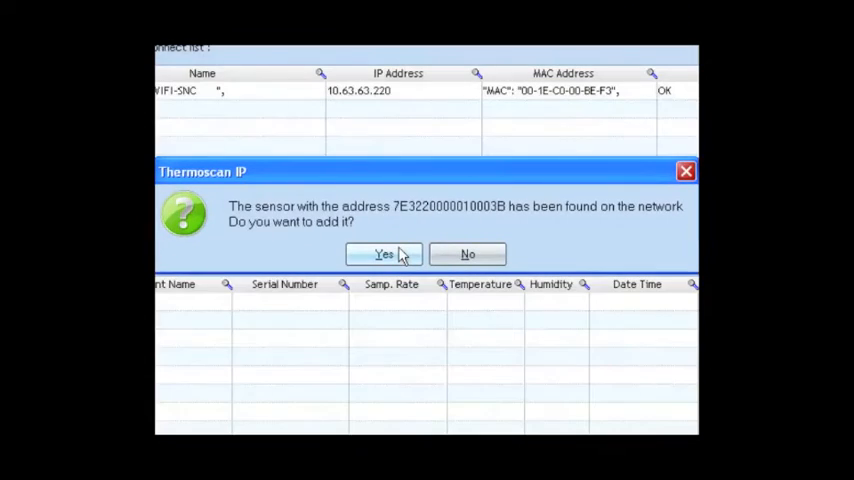
left_click(384, 254)
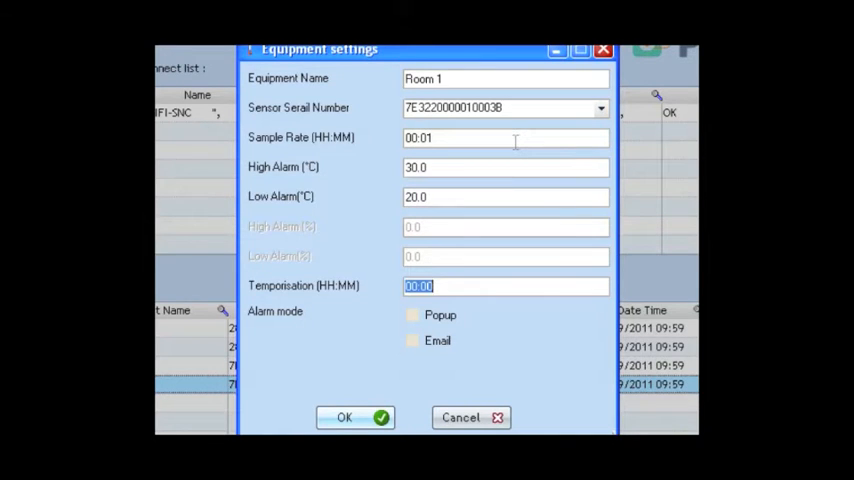
Set a 00:10 alarm delay with popup alarms for Room 1, then save Room 1 and Room 2 settings.
type("00:10")
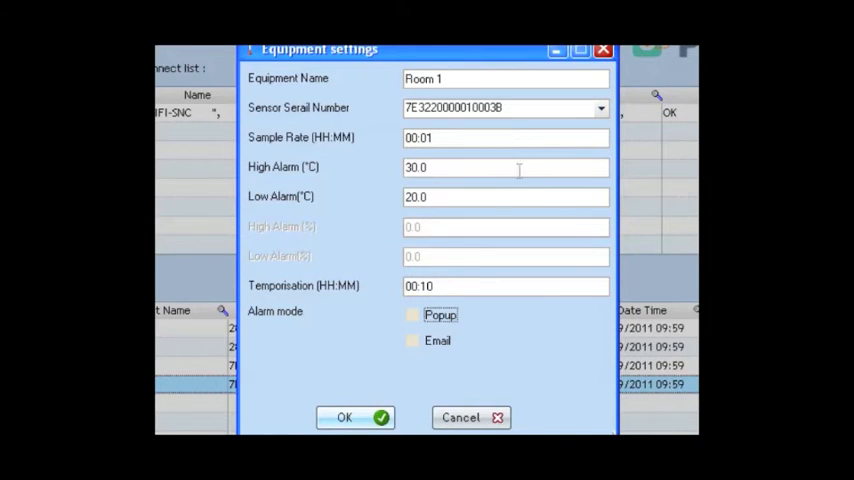
left_click(412, 314)
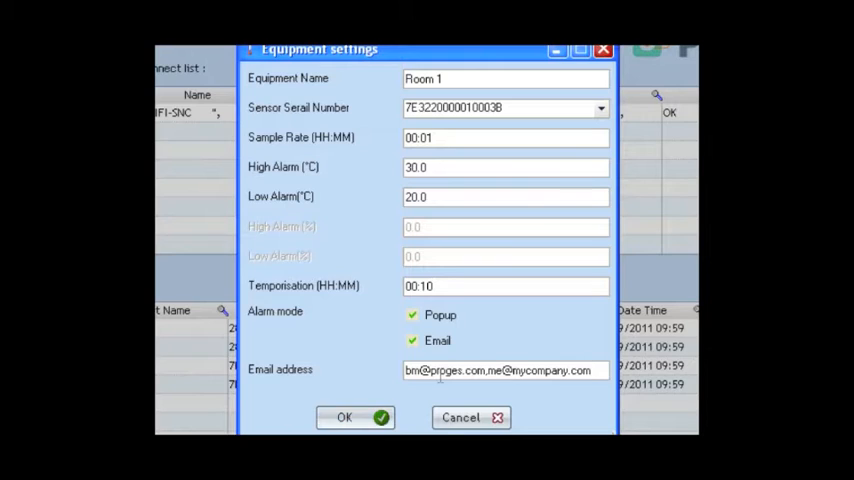
left_click(345, 417)
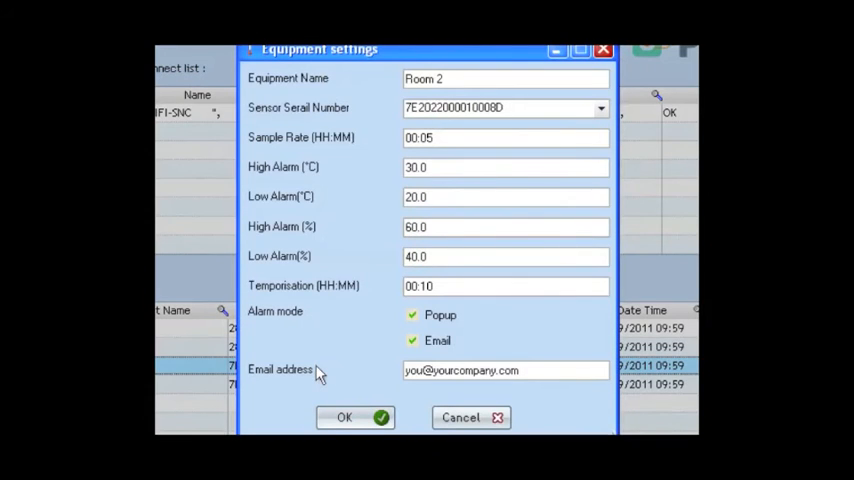
left_click(344, 417)
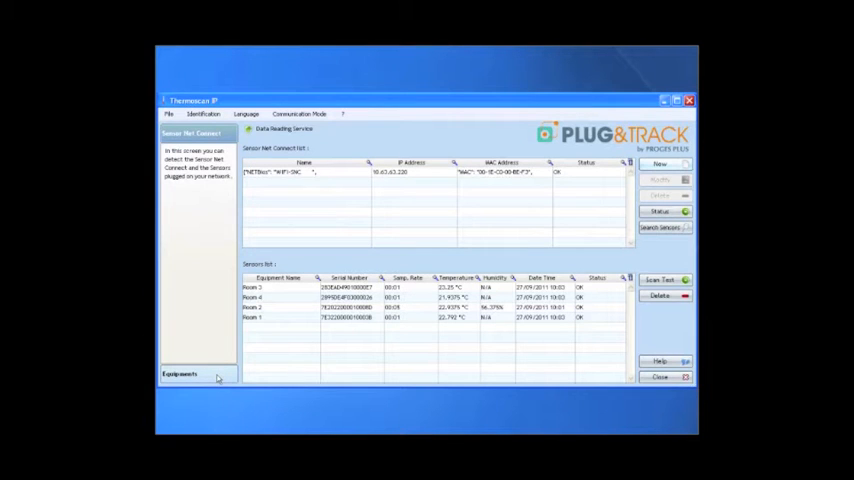
Open Room 1 from the equipment list and print its 7-day temperature graph.
left_click(180, 373)
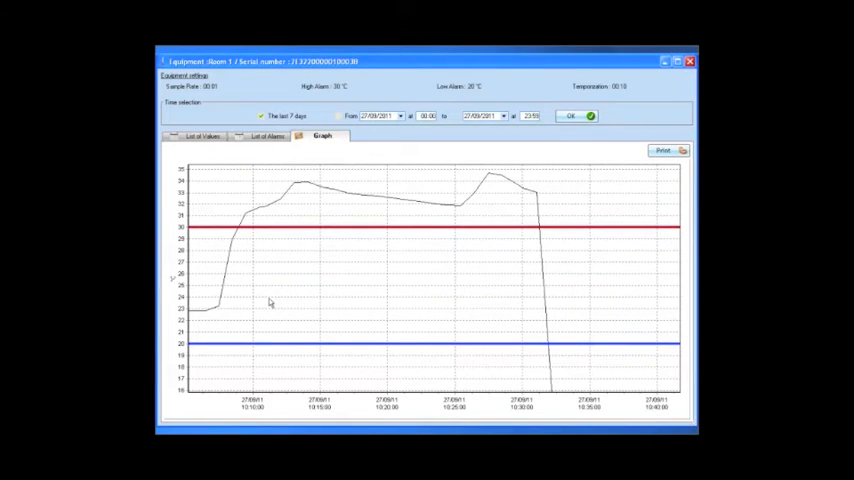
left_click(662, 150)
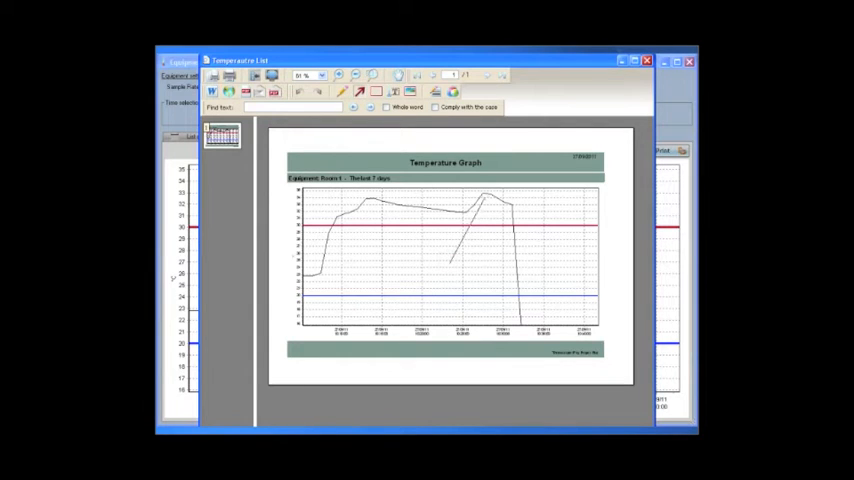
Draw an arrow at the temperature peak on the graph report, then close it.
left_click_drag(451, 261, 485, 198)
type("I can put comments on the graph !!")
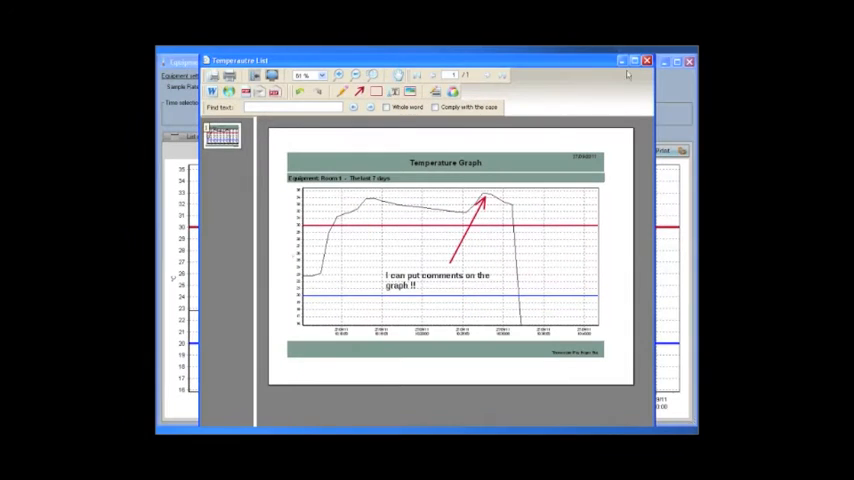
left_click(648, 60)
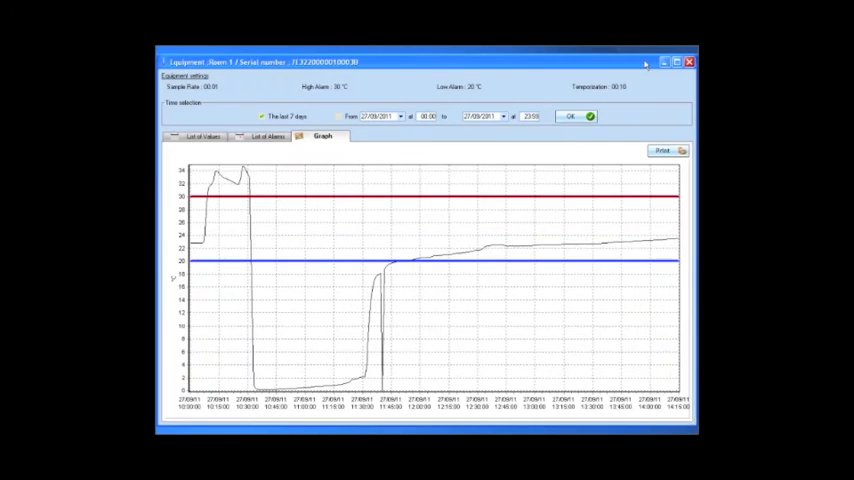
Review Room 1's alarm and value lists, then export the values to Excel as 'my test'.
left_click(267, 136)
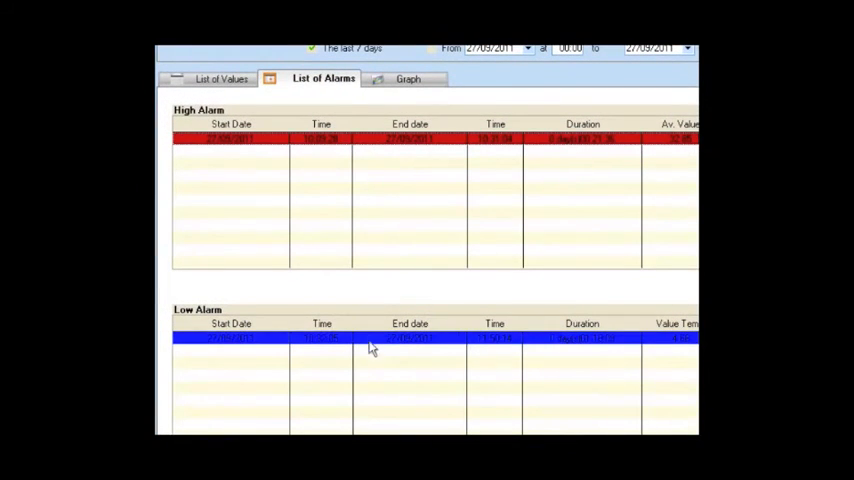
mouse_move(313, 245)
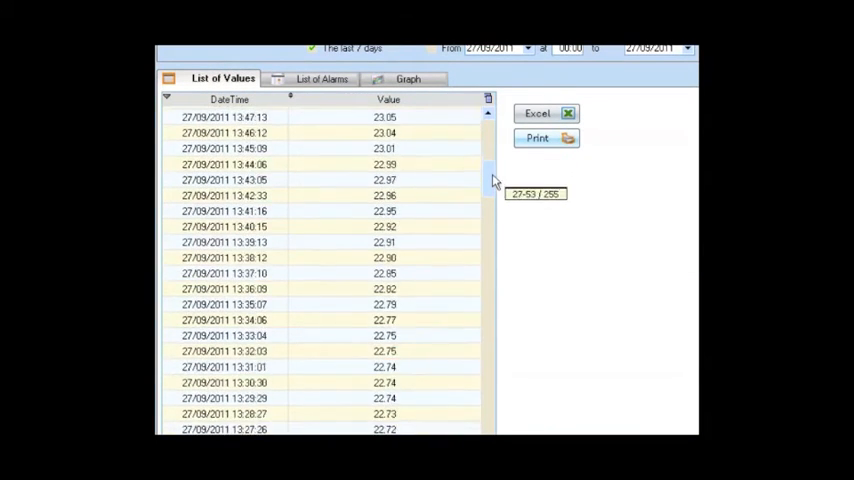
left_click_drag(490, 180, 490, 345)
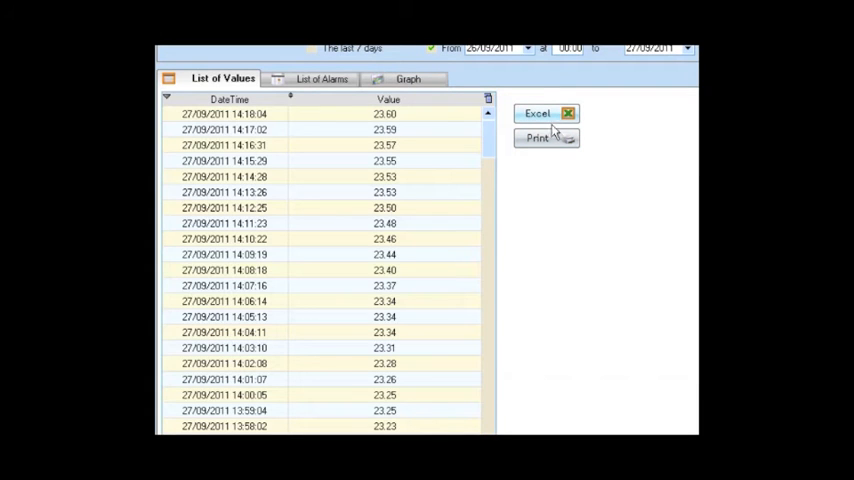
left_click(536, 113)
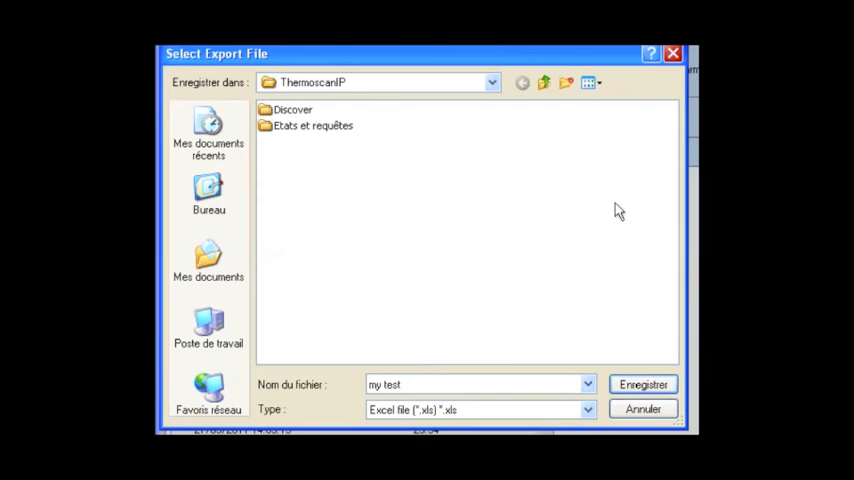
left_click(642, 384)
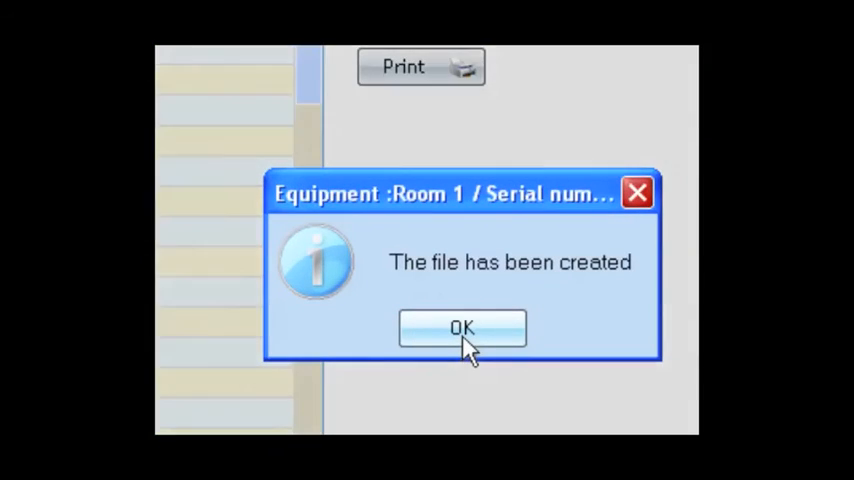
left_click(462, 328)
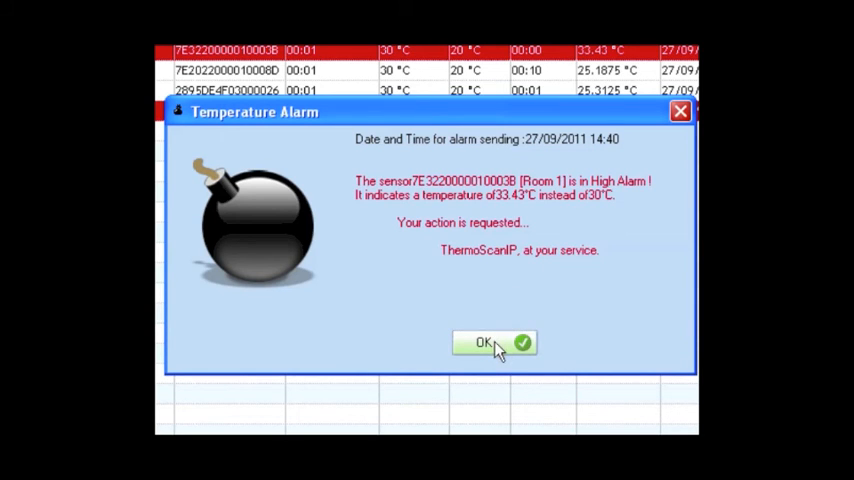
Acknowledge the Room 1 high-temperature alarm popup.
left_click(484, 342)
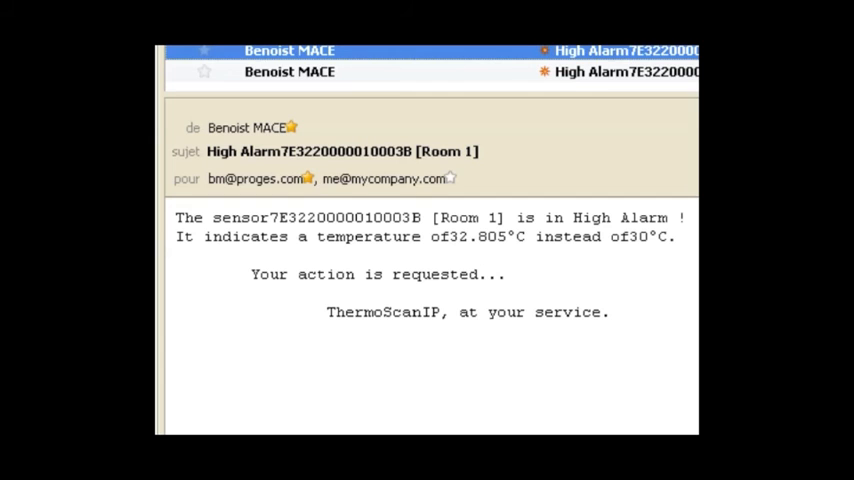